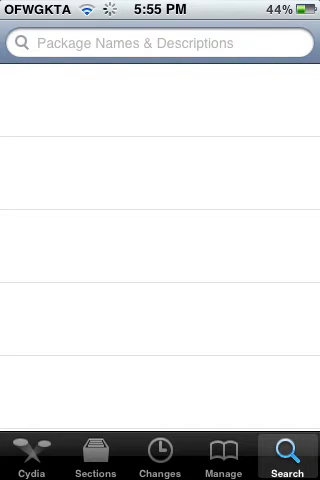
# Search Cydia for 'Dreamboard' to list the matching DreamBoard packages
pyautogui.click(160, 43)
pyautogui.write('Dreamboard')
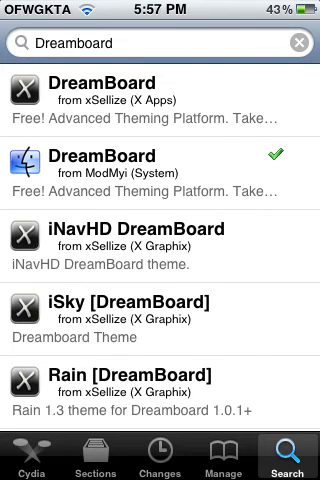
# Install the ModMyi DreamBoard package and launch it to show the Default and OS7 themes
pyautogui.click(160, 163)
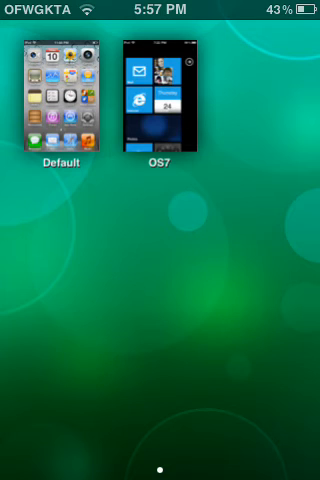
# Apply the OS7 theme for Windows Phone-style home screen tiles
pyautogui.click(167, 95)
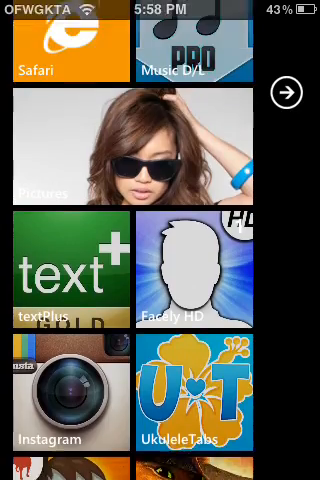
pyautogui.click(291, 93)
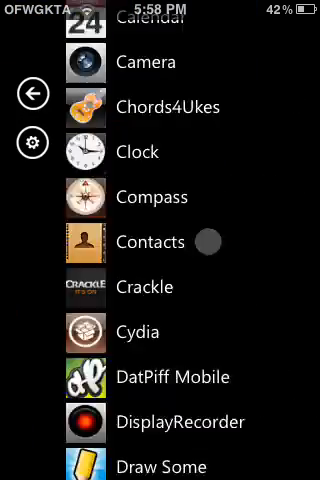
pyautogui.scroll(-3)
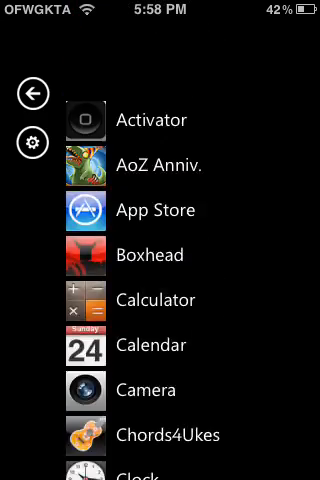
pyautogui.click(31, 93)
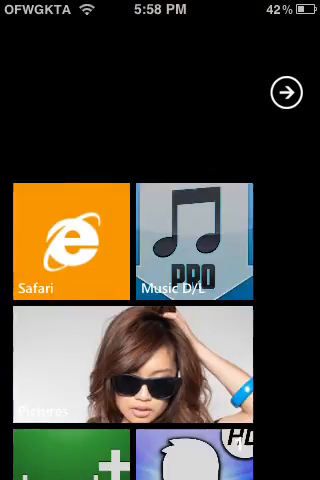